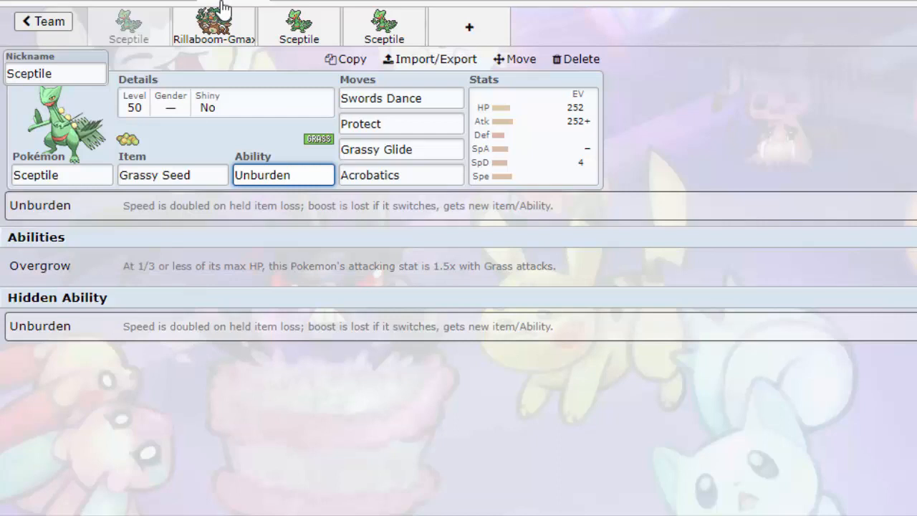
Flip between the Sceptile sets and the Rillaboom-Gmax set
left_click(172, 174)
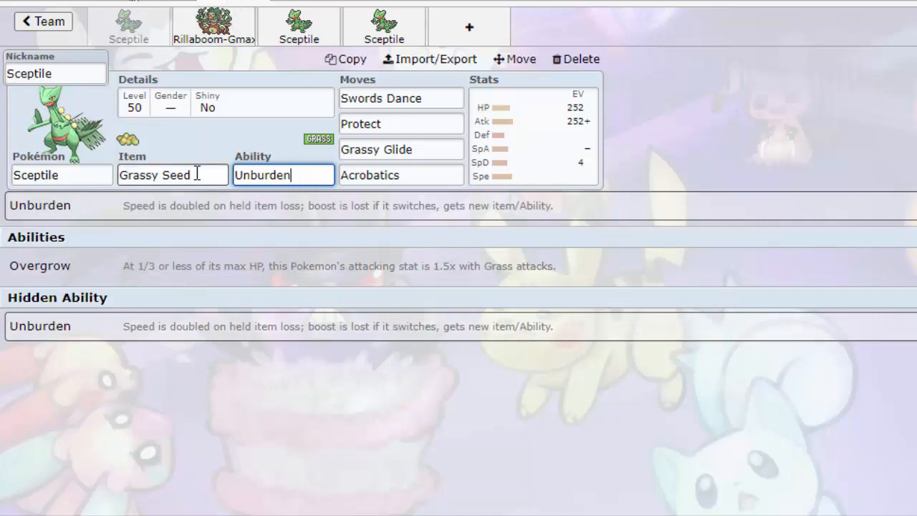
left_click(214, 26)
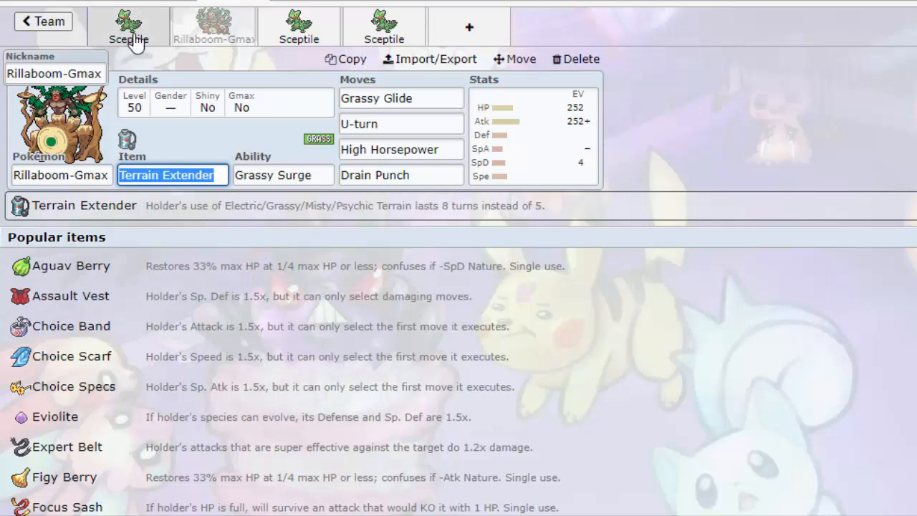
left_click(129, 28)
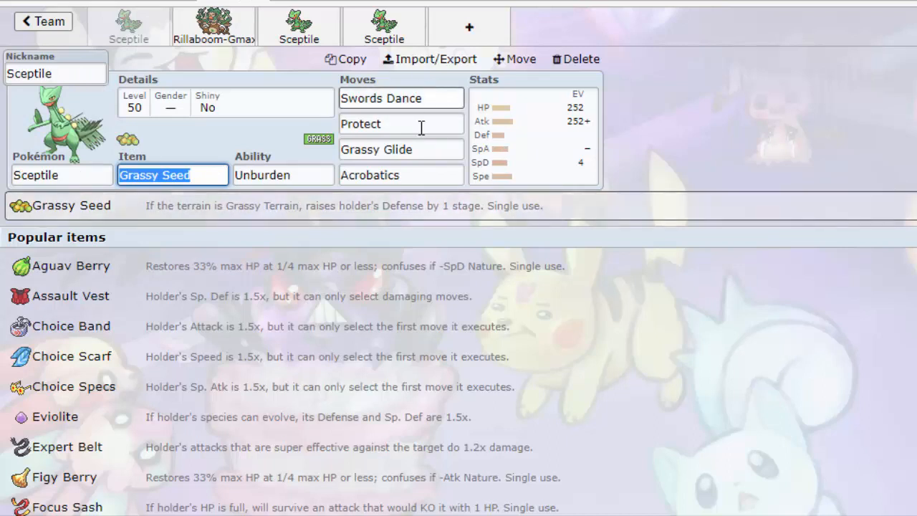
left_click(213, 27)
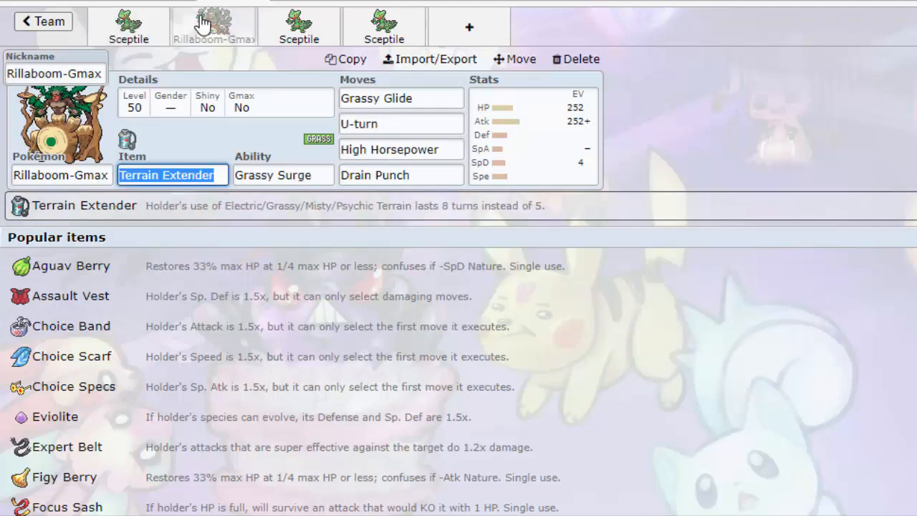
mouse_move(175, 8)
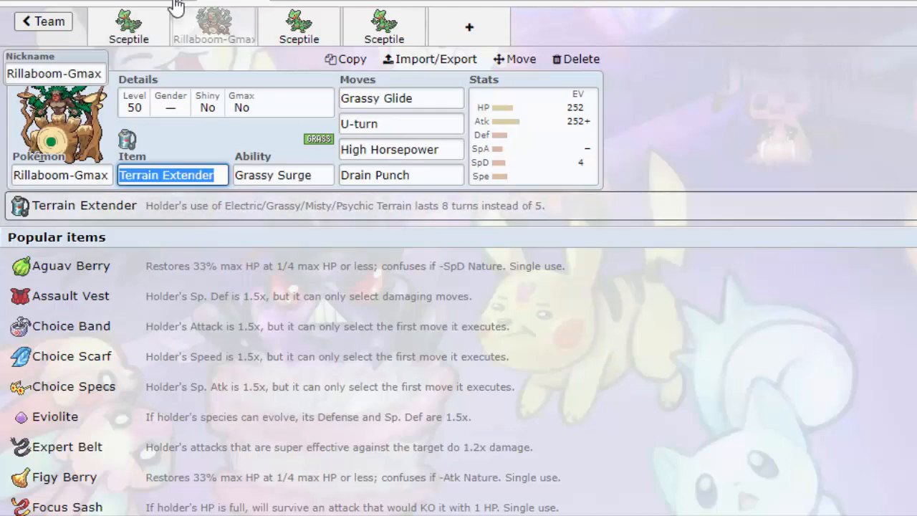
left_click(129, 25)
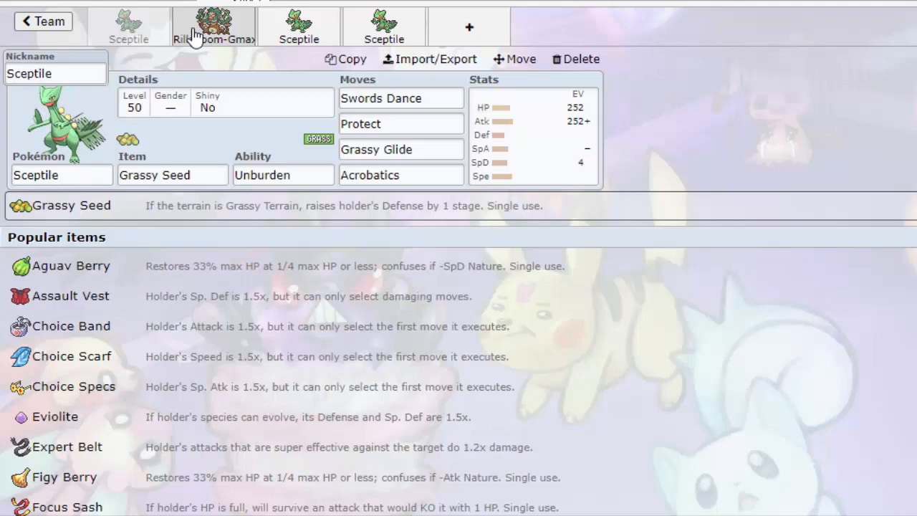
left_click(214, 26)
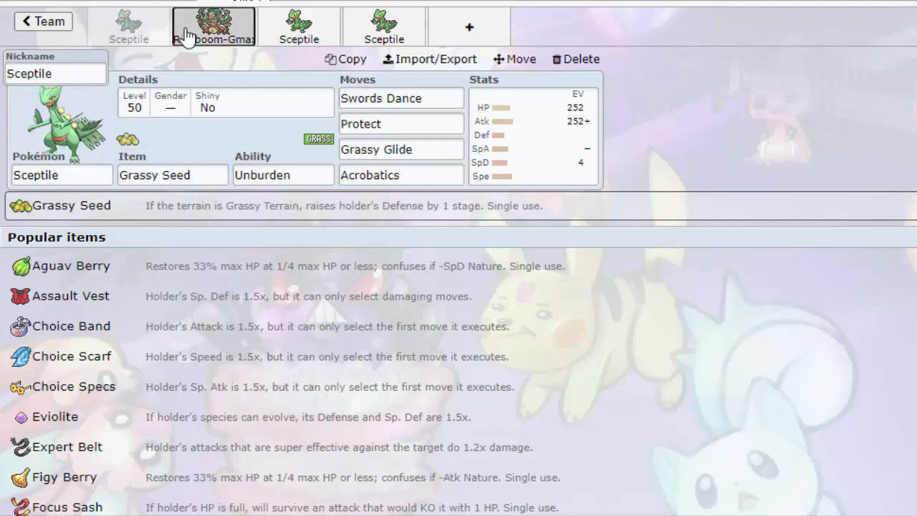
left_click(213, 27)
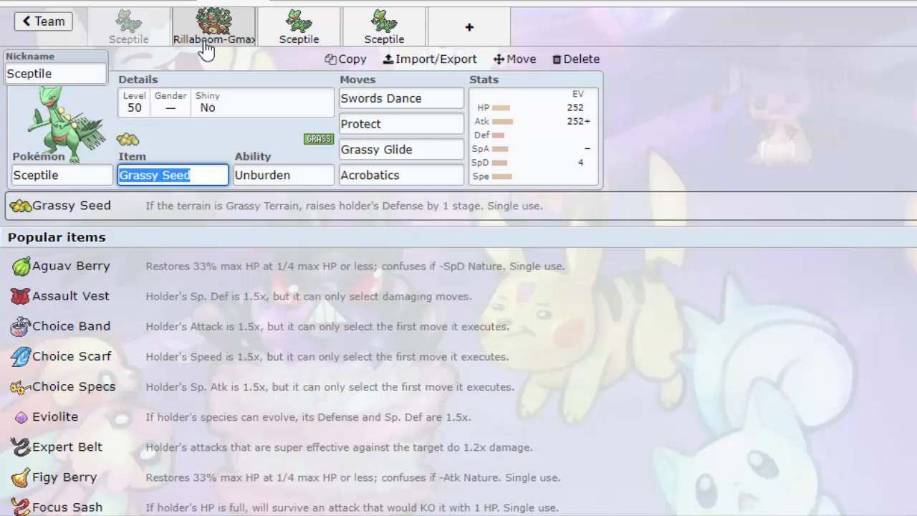
mouse_move(174, 35)
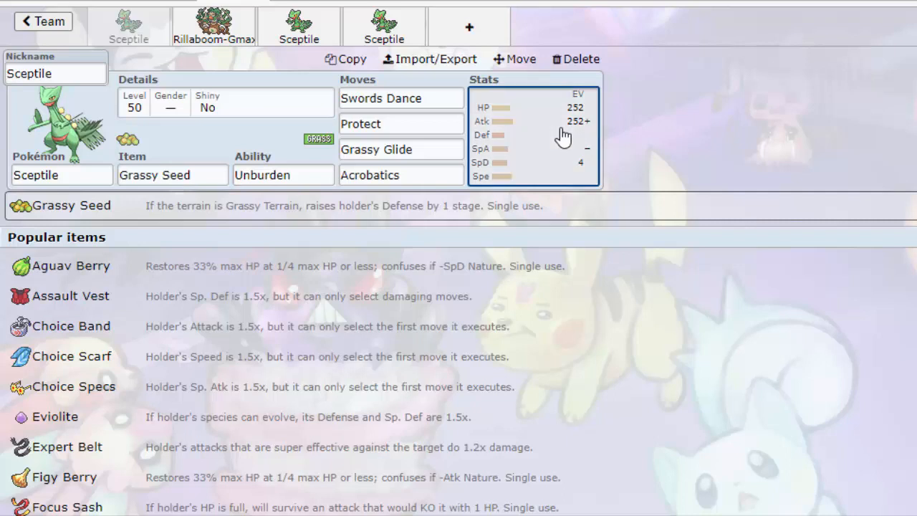
Review the 252 HP/252 Atk/4 SpD Adamant spread and bring up Protect's move choices
left_click(534, 136)
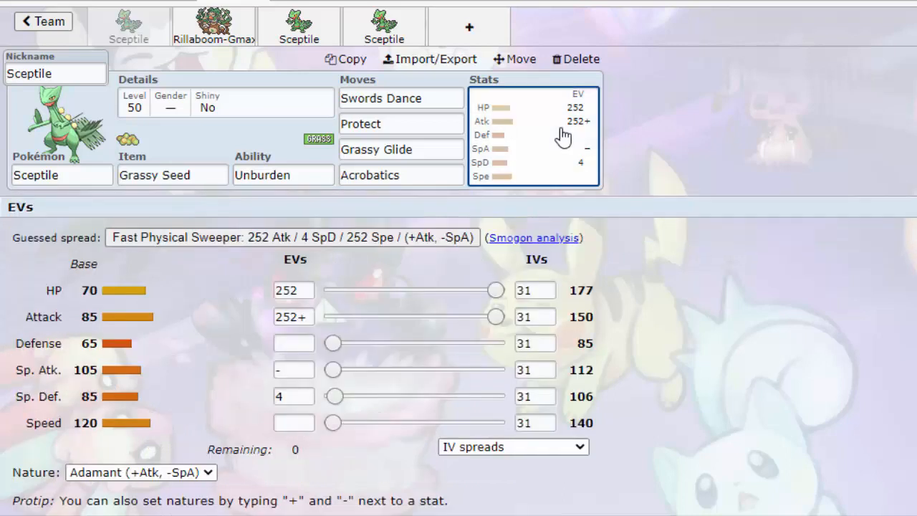
mouse_move(333, 323)
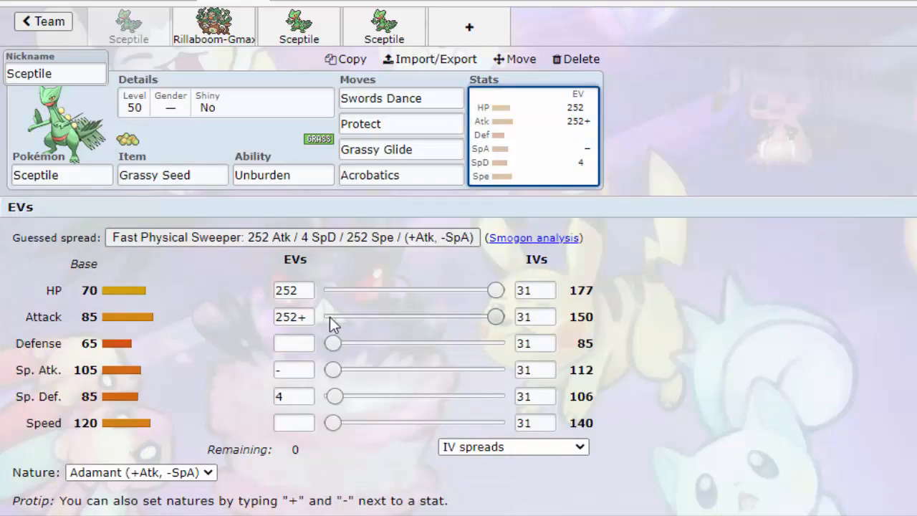
mouse_move(331, 423)
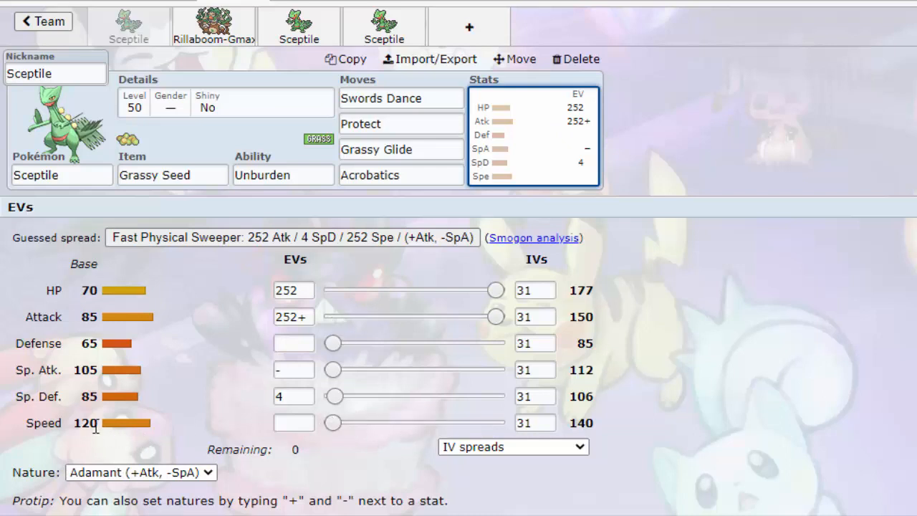
mouse_move(405, 448)
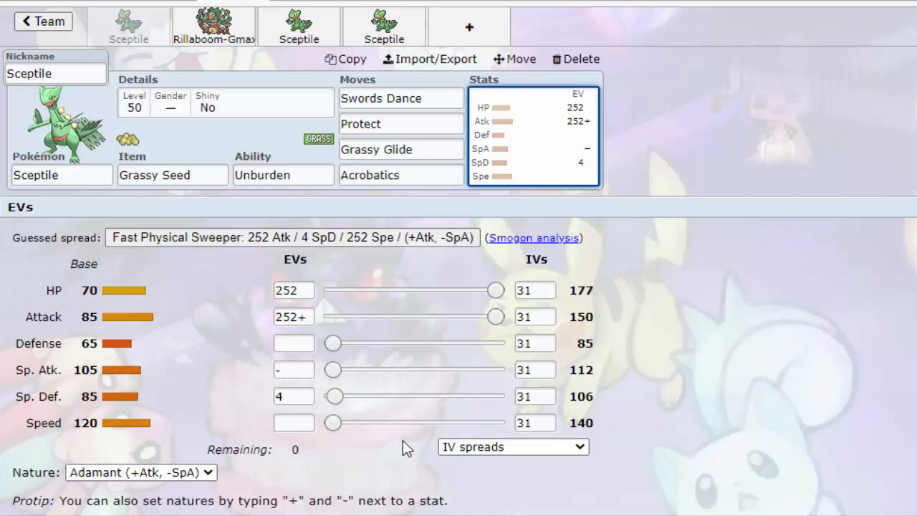
mouse_move(649, 394)
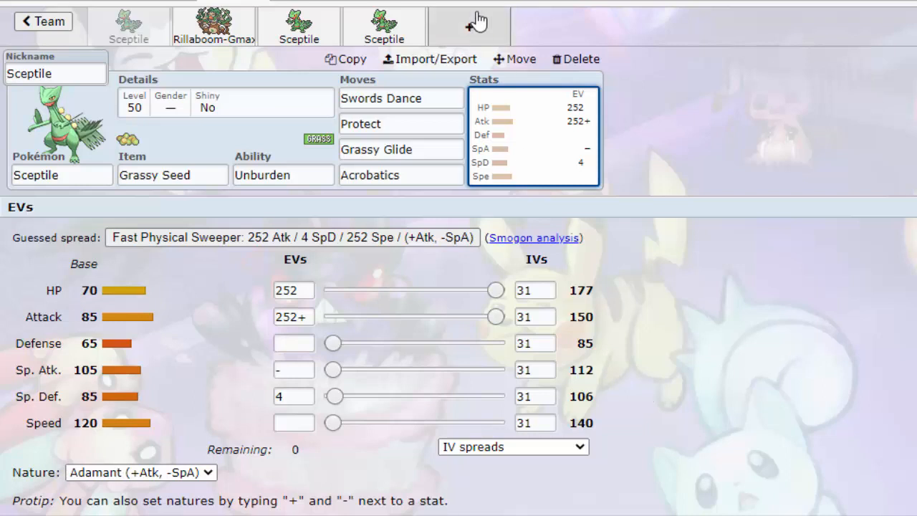
mouse_move(706, 292)
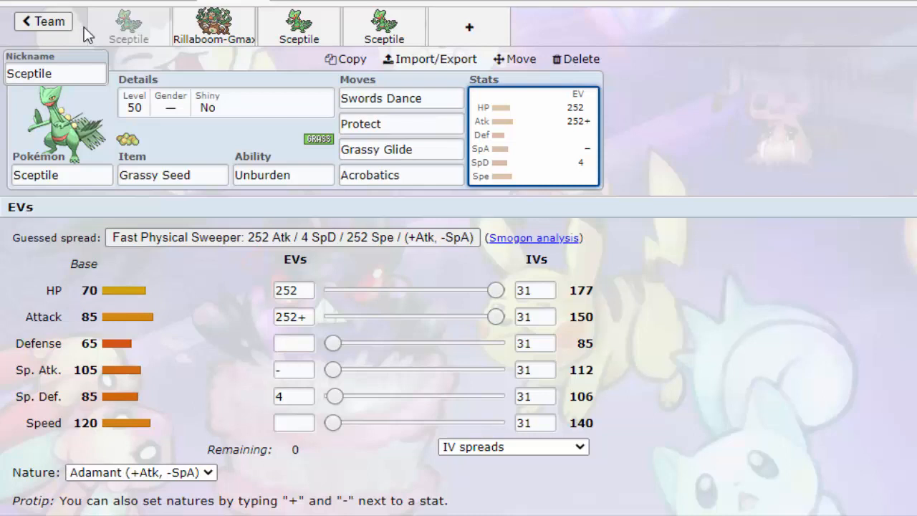
left_click(401, 124)
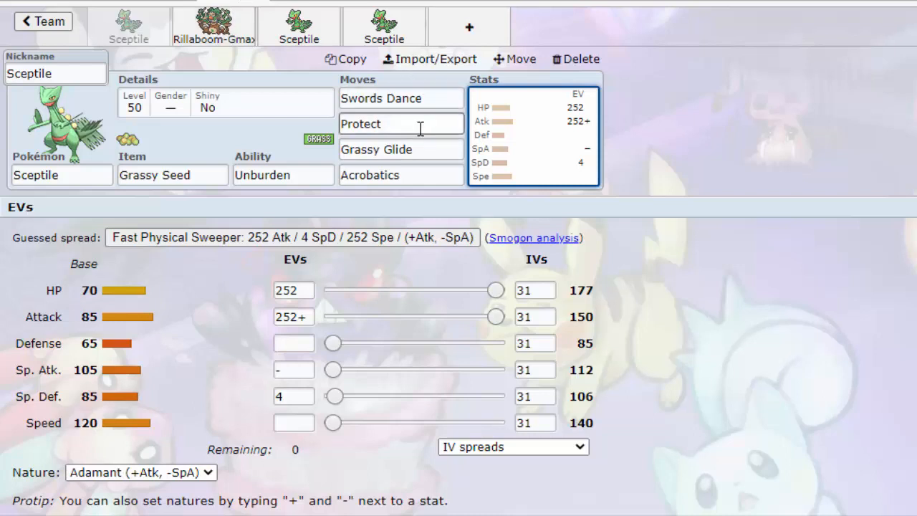
left_click(400, 123)
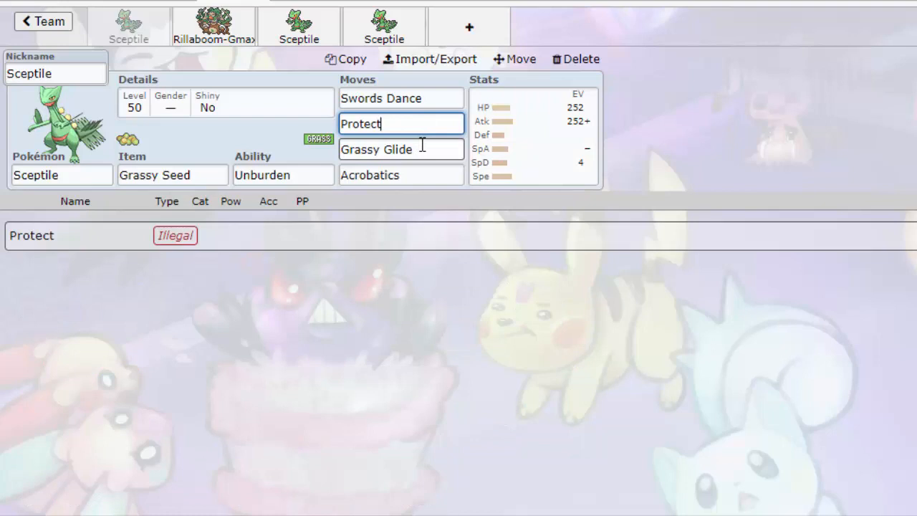
Try Earthquake, restore Protect in slot two, then inspect Grassy Glide and Acrobatics
type("ea")
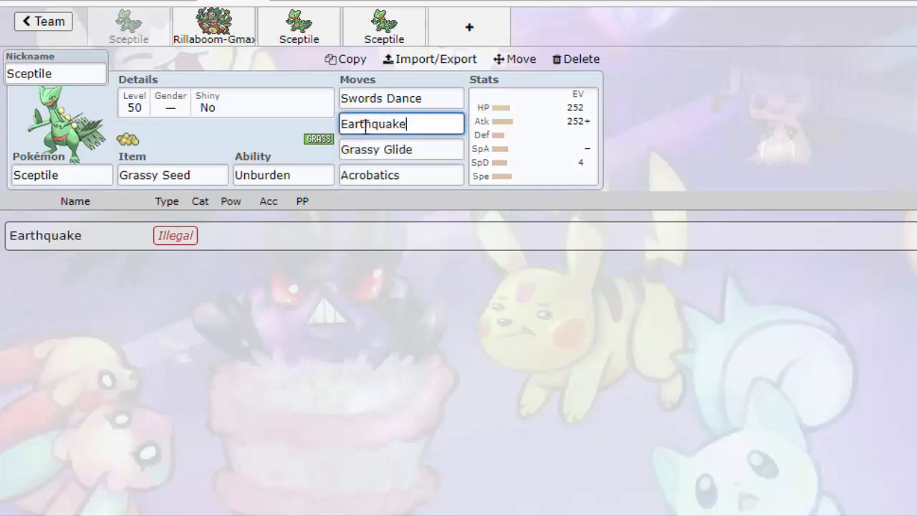
double_click(372, 124)
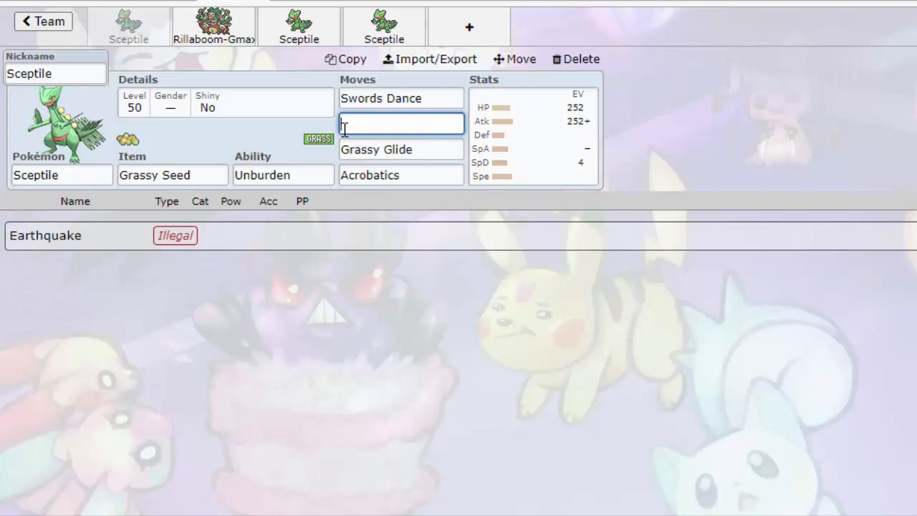
type("pro")
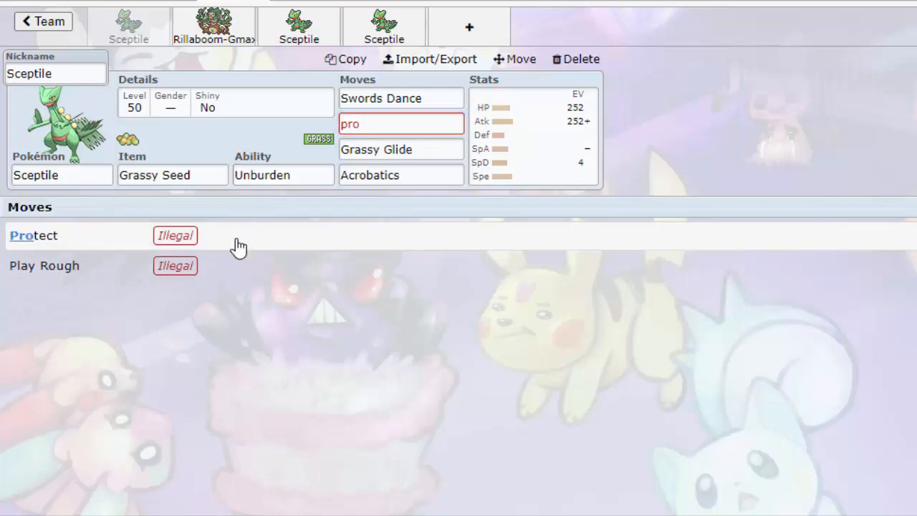
left_click(402, 149)
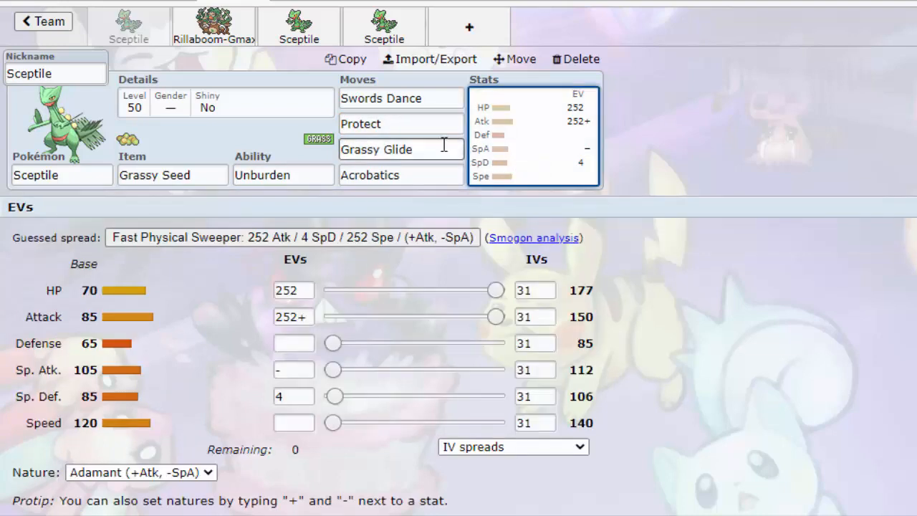
left_click(400, 149)
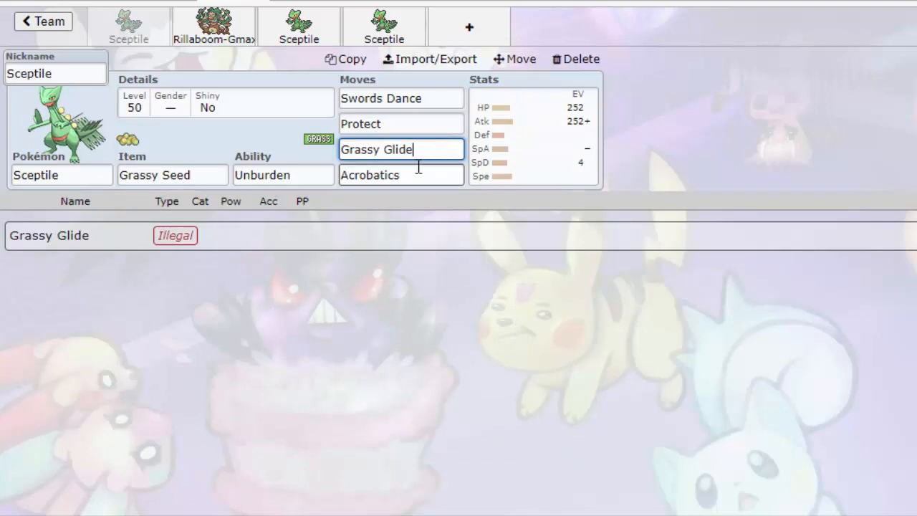
left_click(401, 175)
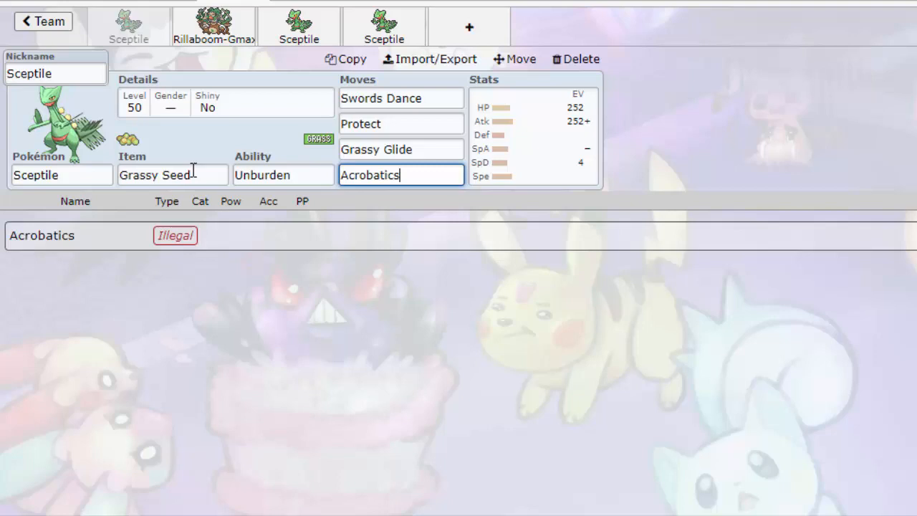
mouse_move(531, 158)
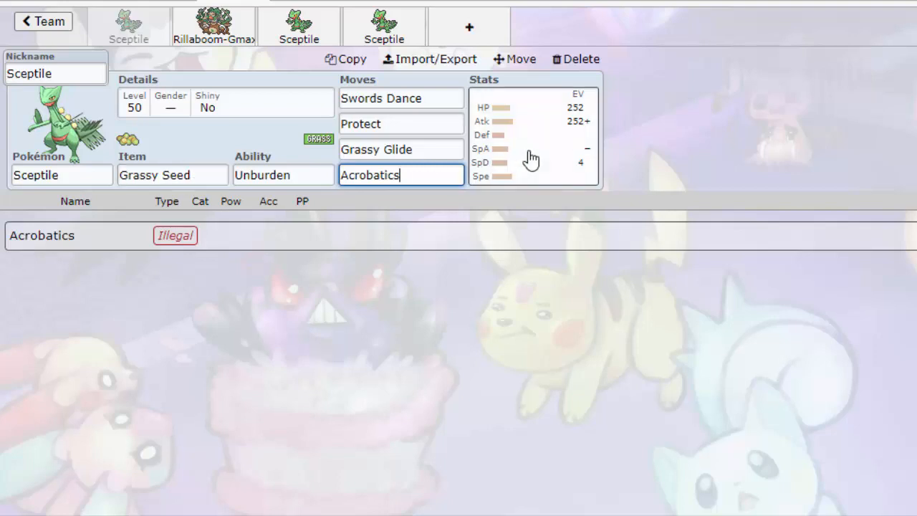
mouse_move(415, 193)
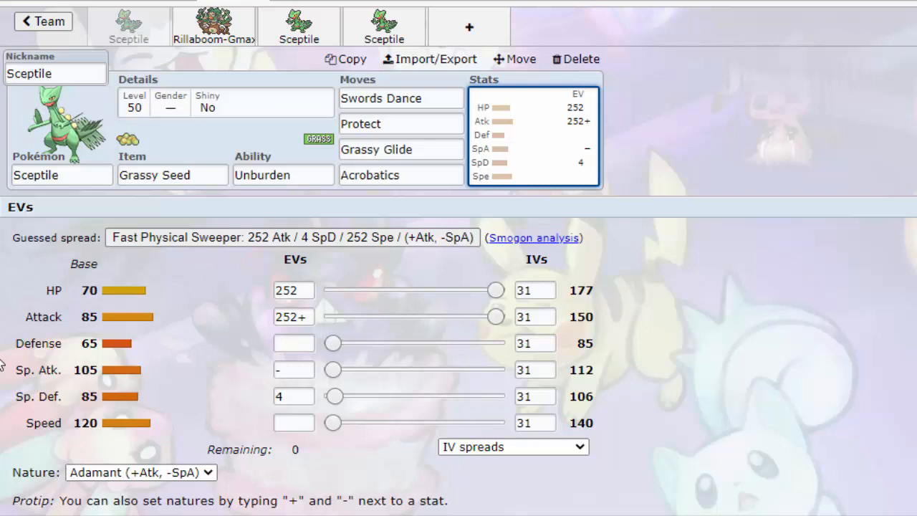
mouse_move(136, 314)
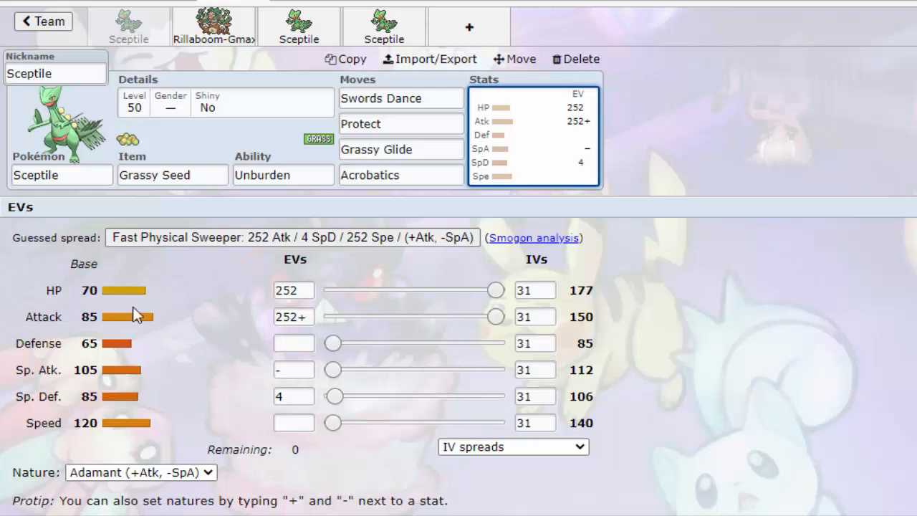
mouse_move(149, 319)
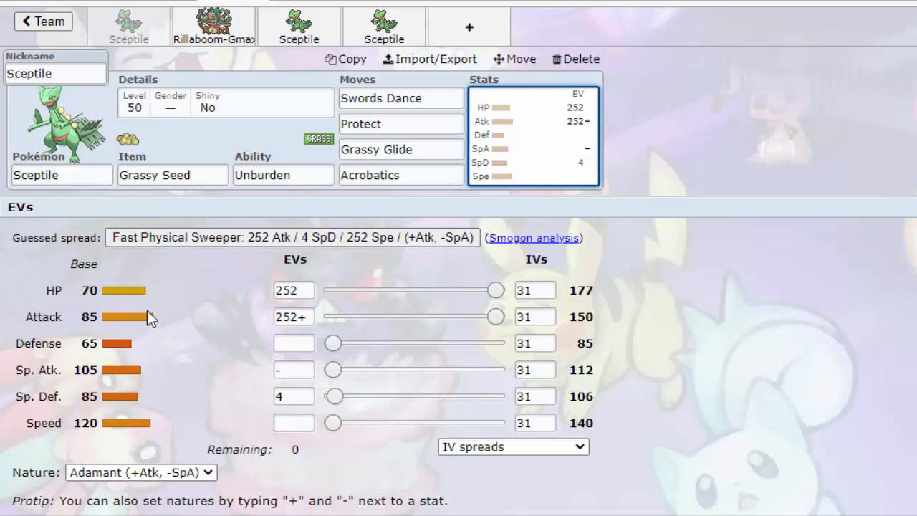
mouse_move(141, 378)
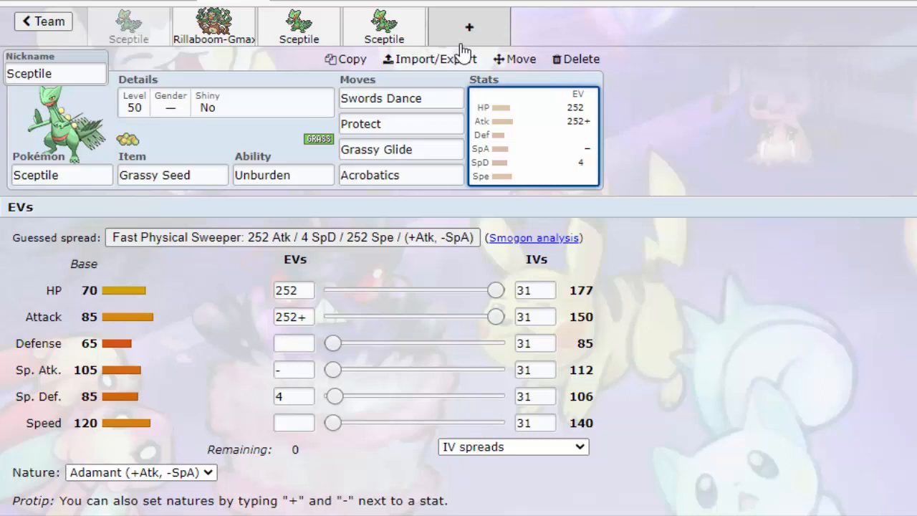
mouse_move(226, 302)
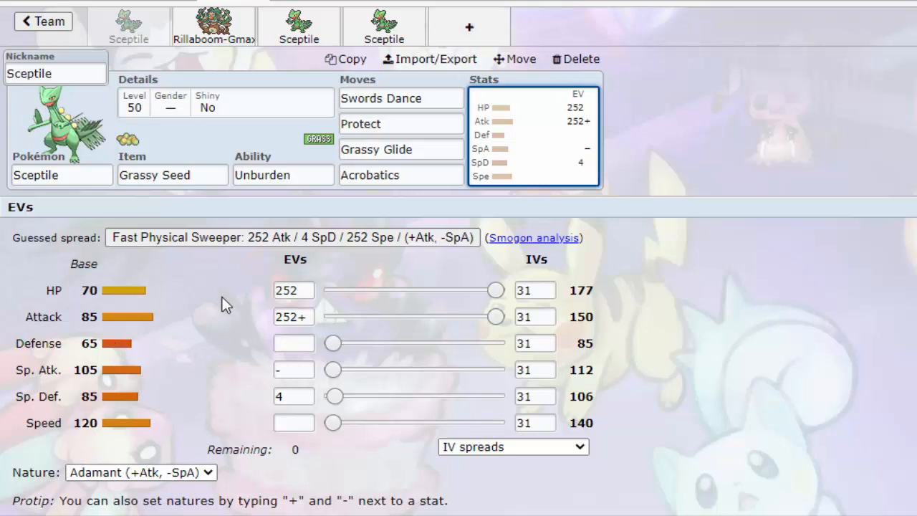
Browse Rillaboom-Gmax and the Grassy Seed Sceptile, ending on the Liechi Berry Sceptile set
left_click(400, 98)
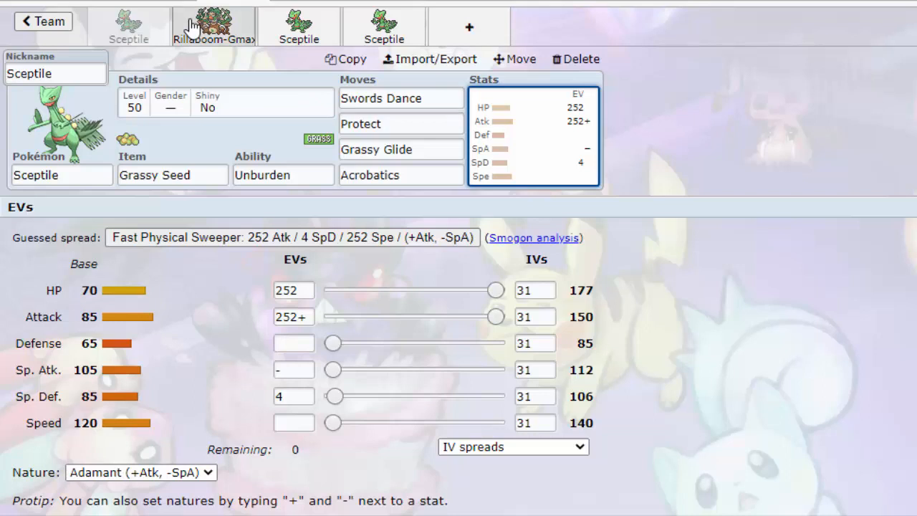
left_click(214, 27)
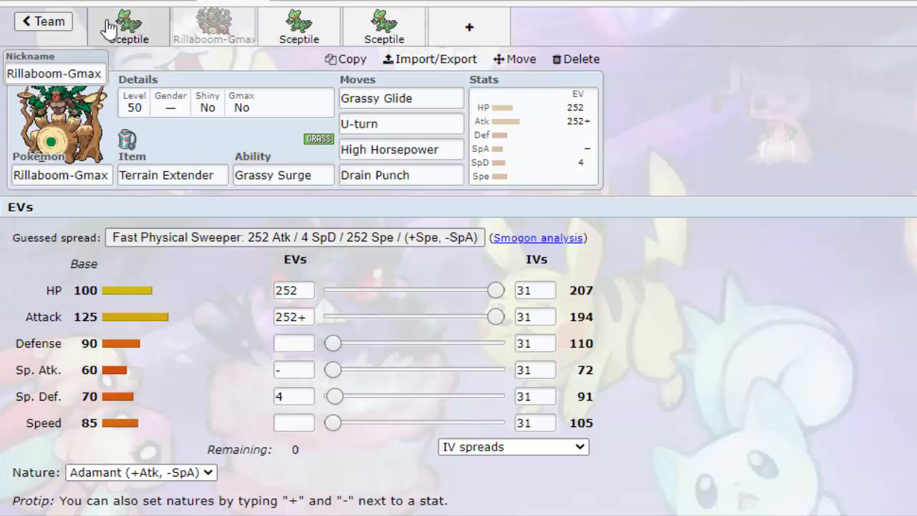
left_click(129, 27)
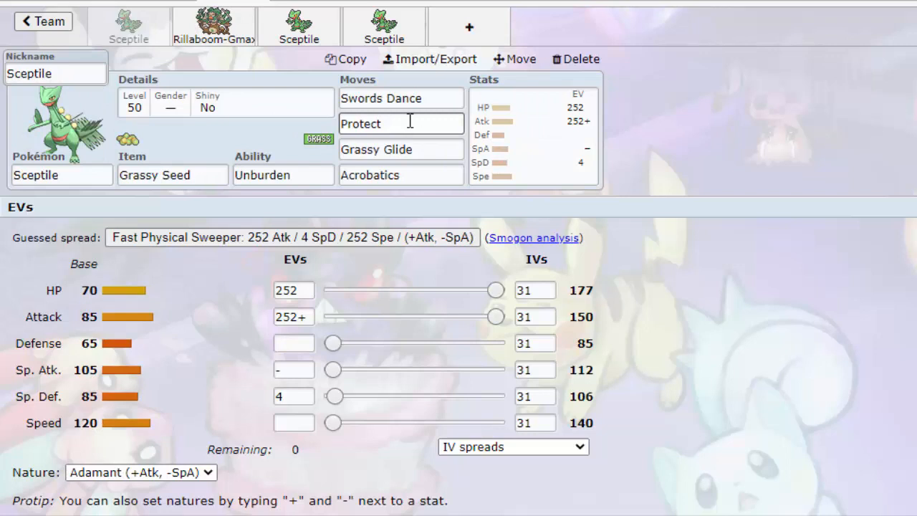
left_click(299, 26)
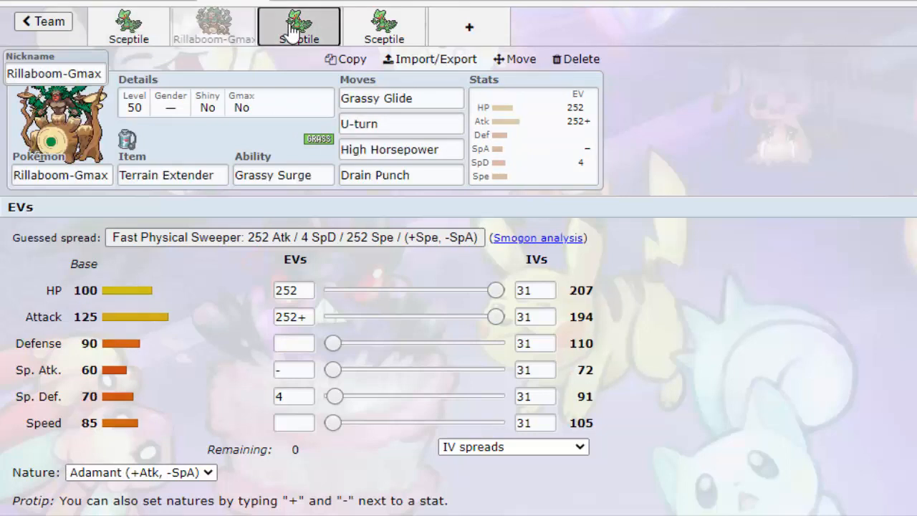
left_click(299, 27)
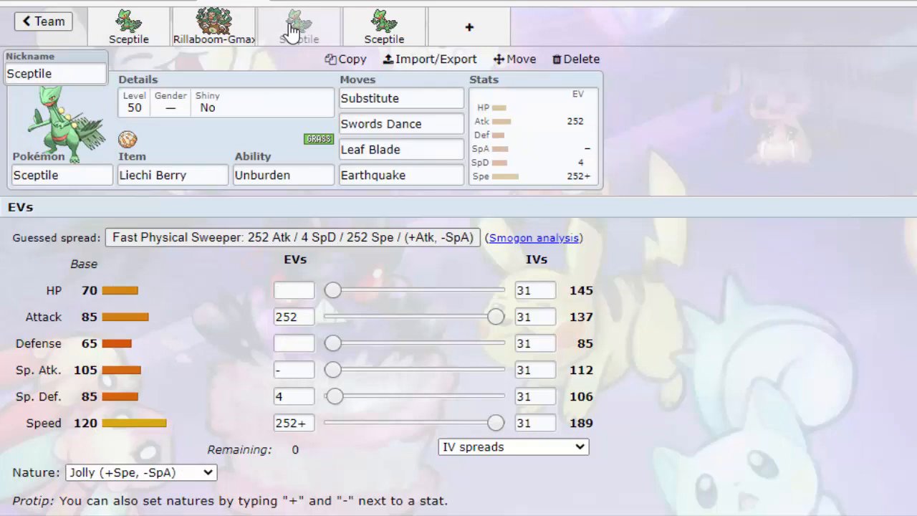
Check the Liechi Berry Sceptile's illegal Substitute move and its held item choices
left_click(214, 27)
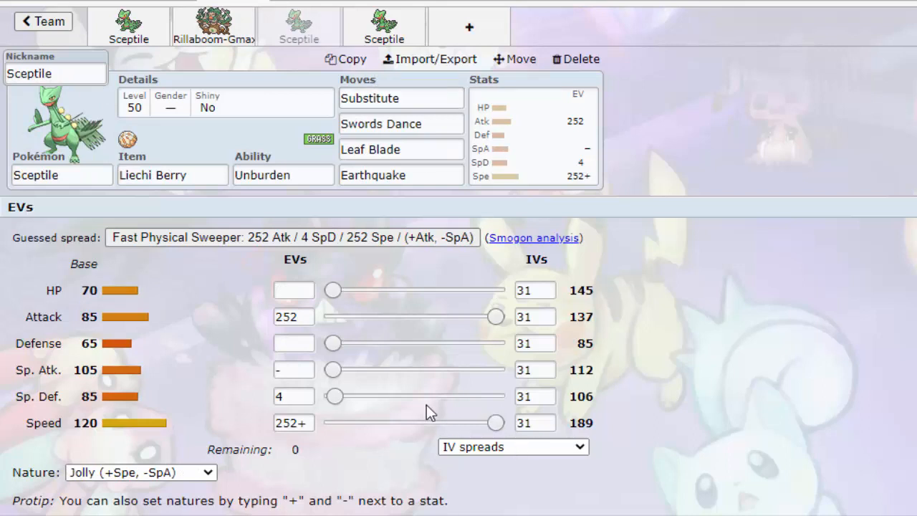
left_click(401, 99)
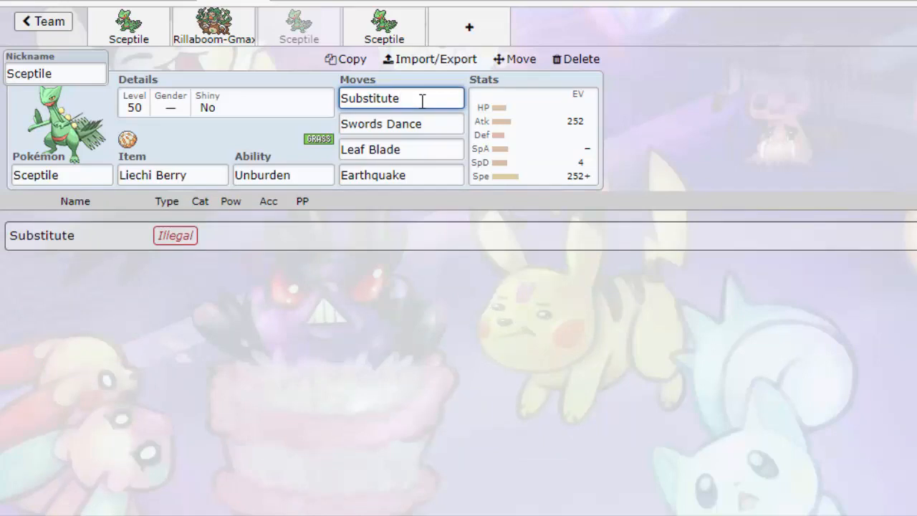
left_click(173, 175)
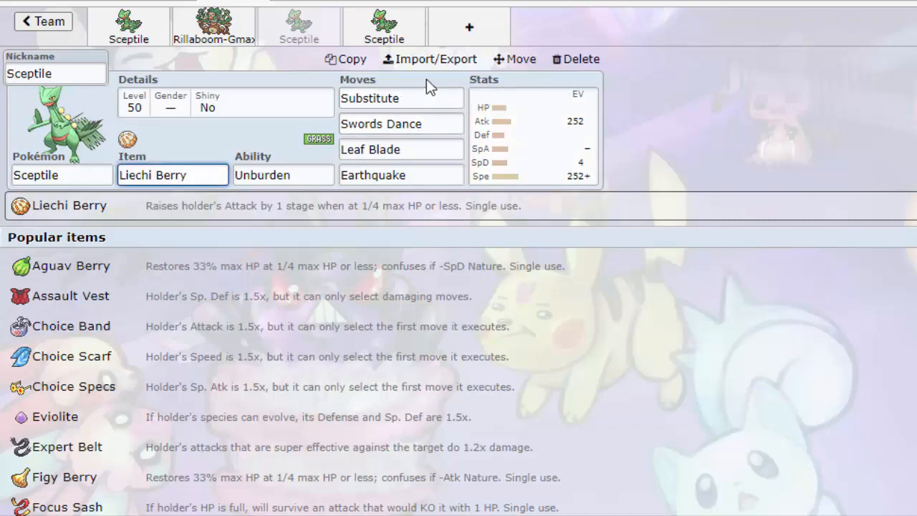
Review Substitute and Swords Dance, then put the Liechi Sceptile's 4 spare EVs into HP
left_click(401, 98)
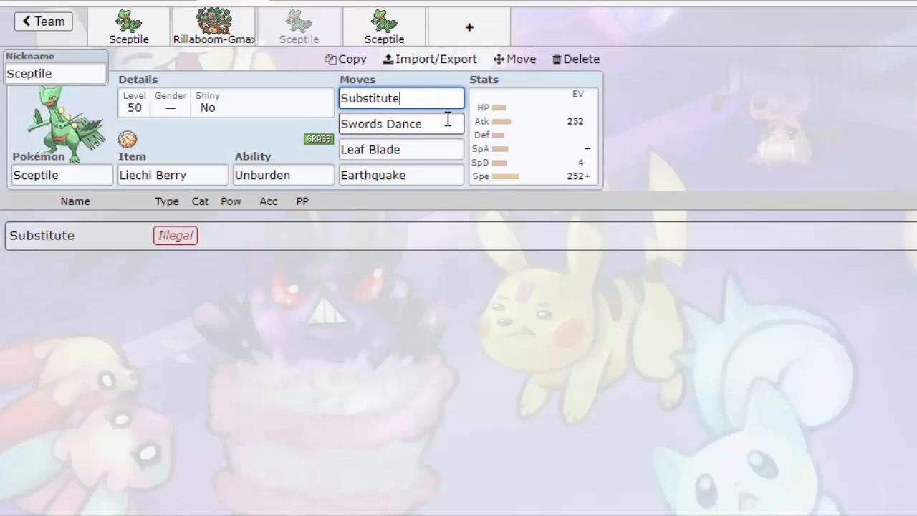
left_click(401, 123)
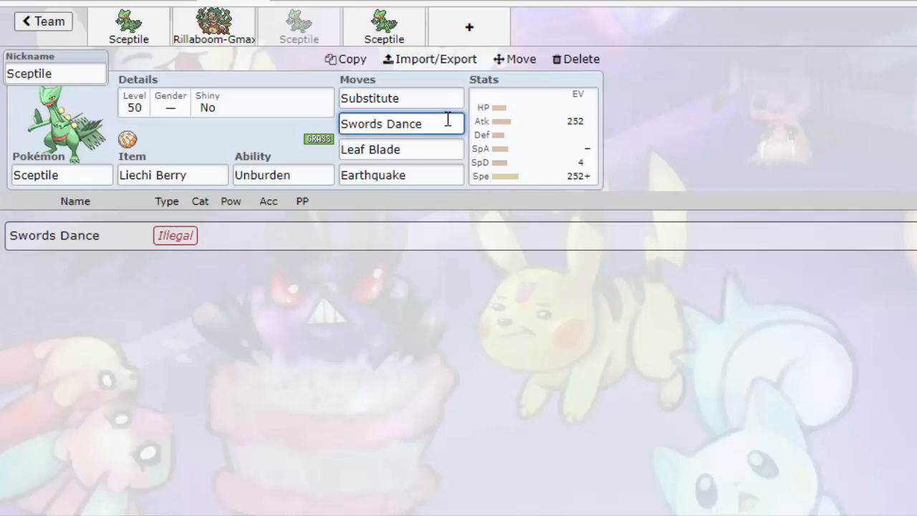
mouse_move(545, 150)
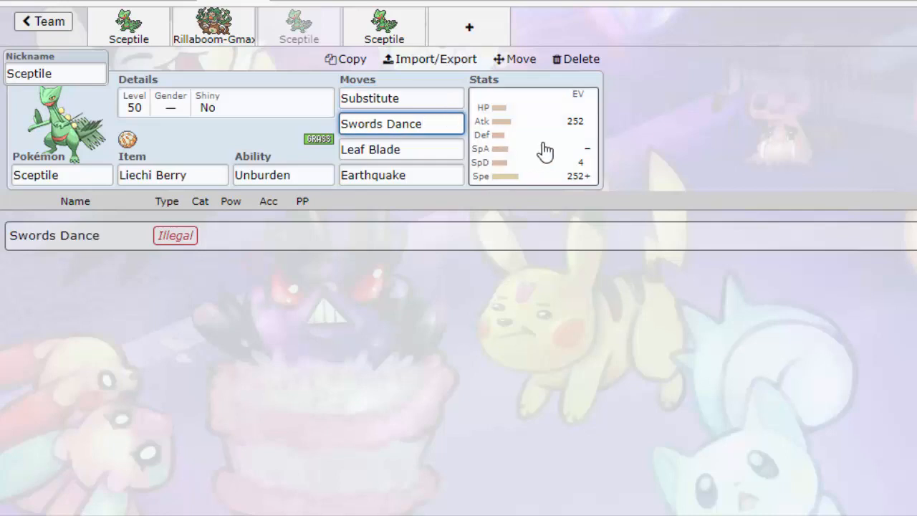
left_click(534, 136)
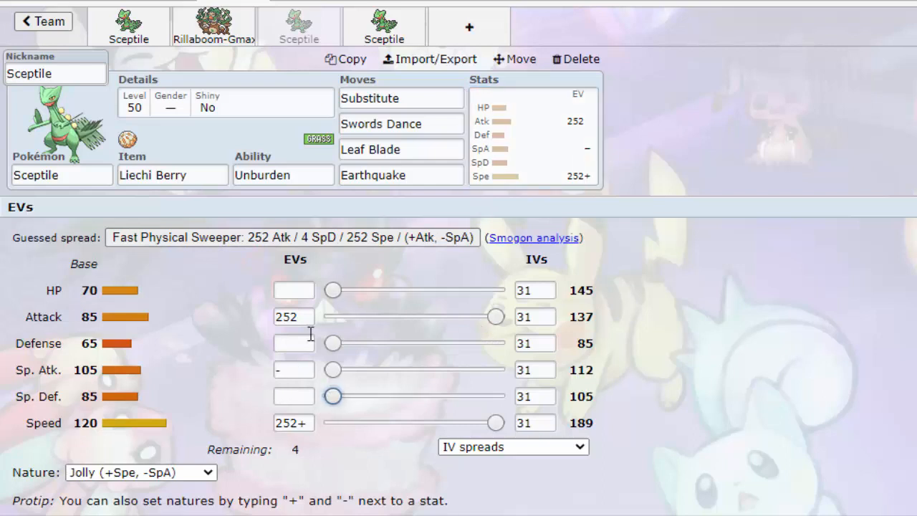
type("4")
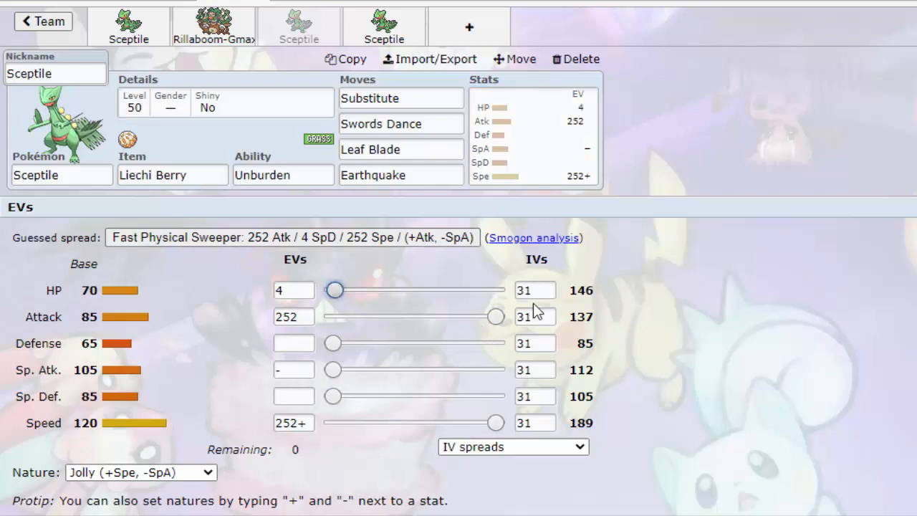
mouse_move(384, 26)
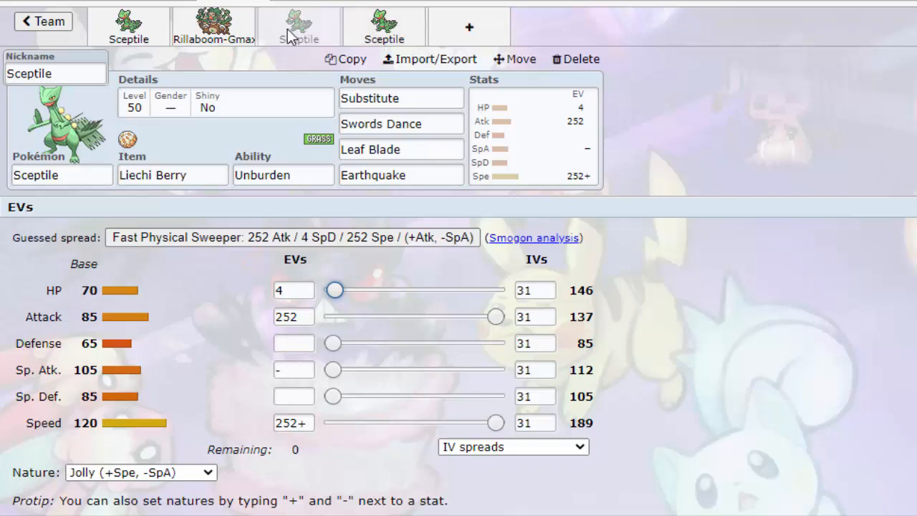
left_click(402, 98)
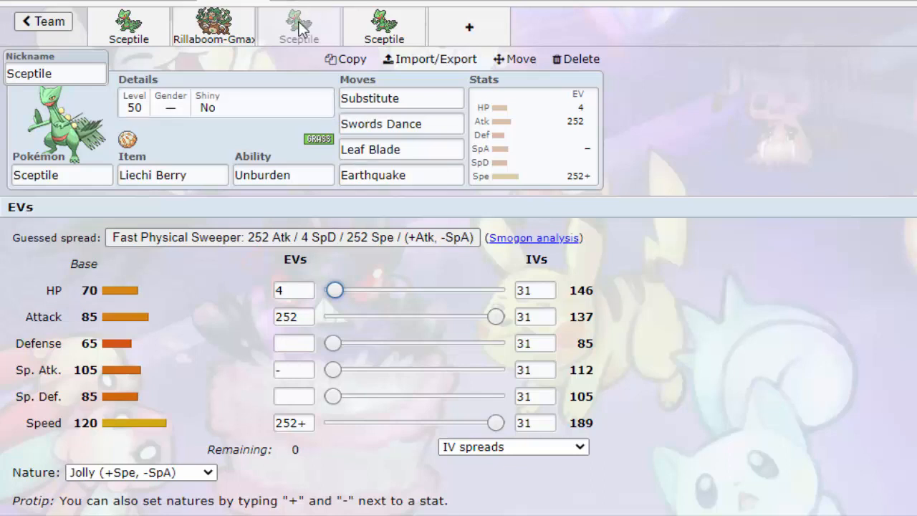
left_click(385, 28)
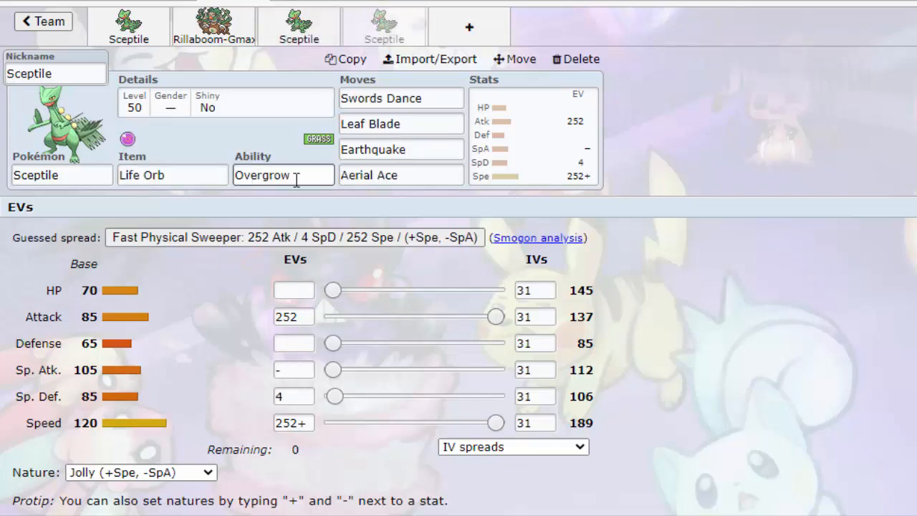
left_click(283, 175)
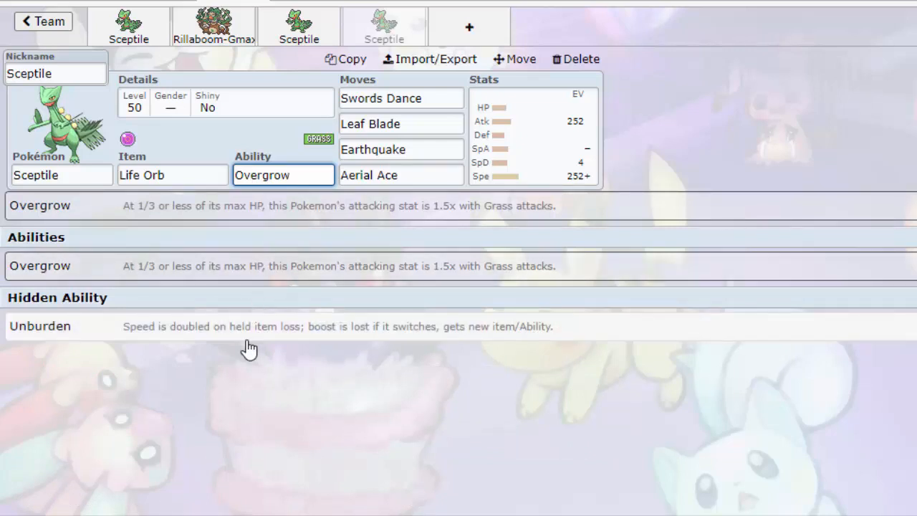
mouse_move(197, 357)
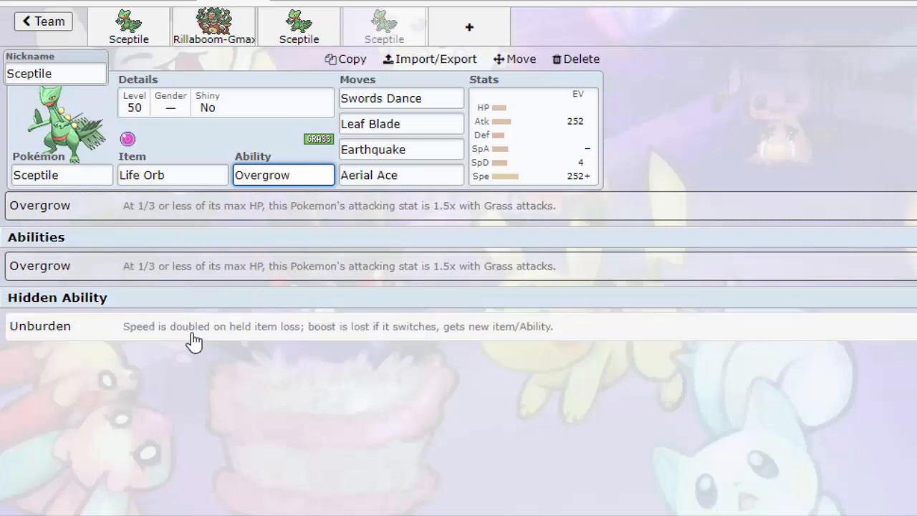
left_click(172, 174)
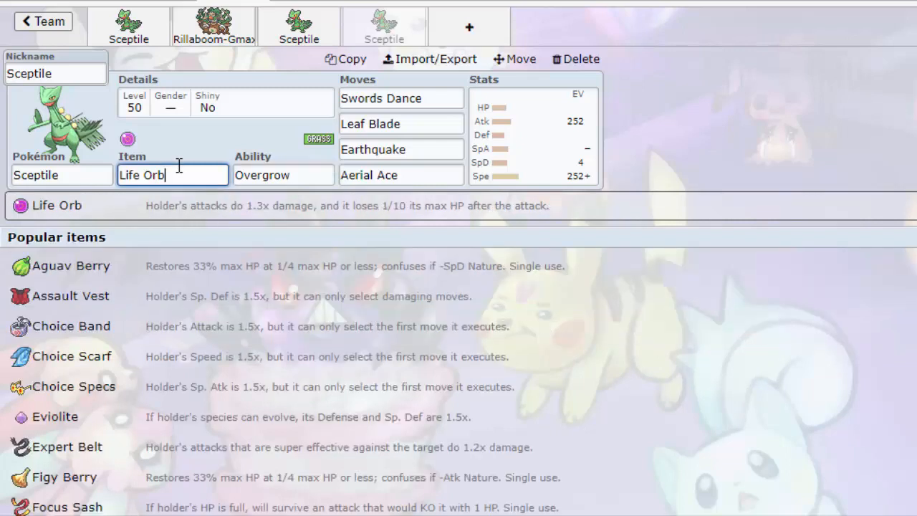
left_click(283, 175)
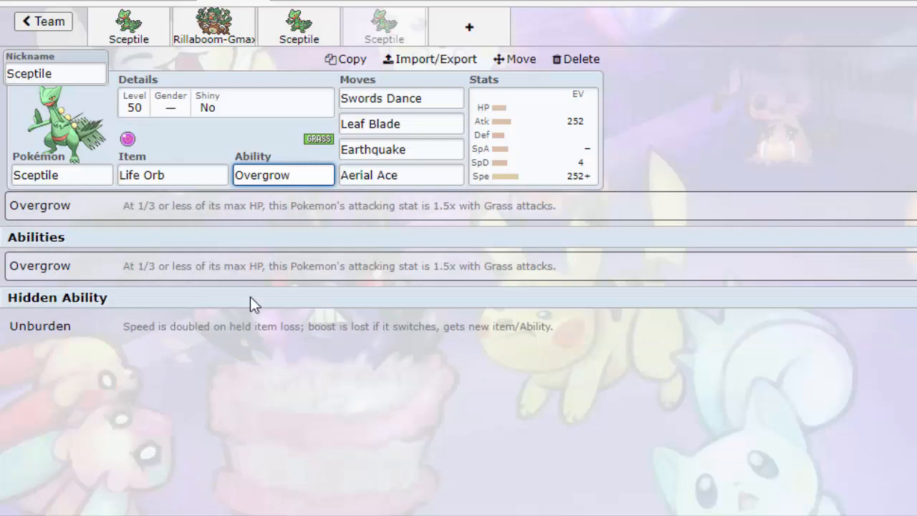
left_click(401, 123)
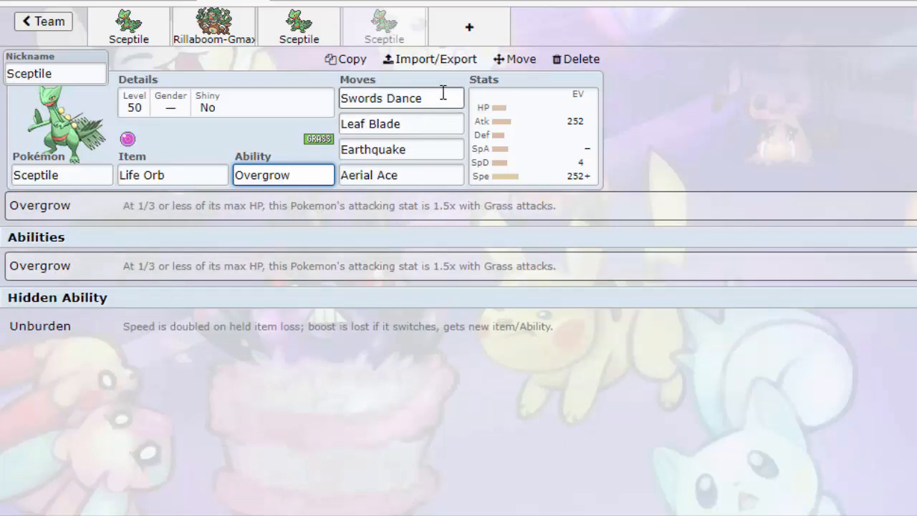
left_click(401, 98)
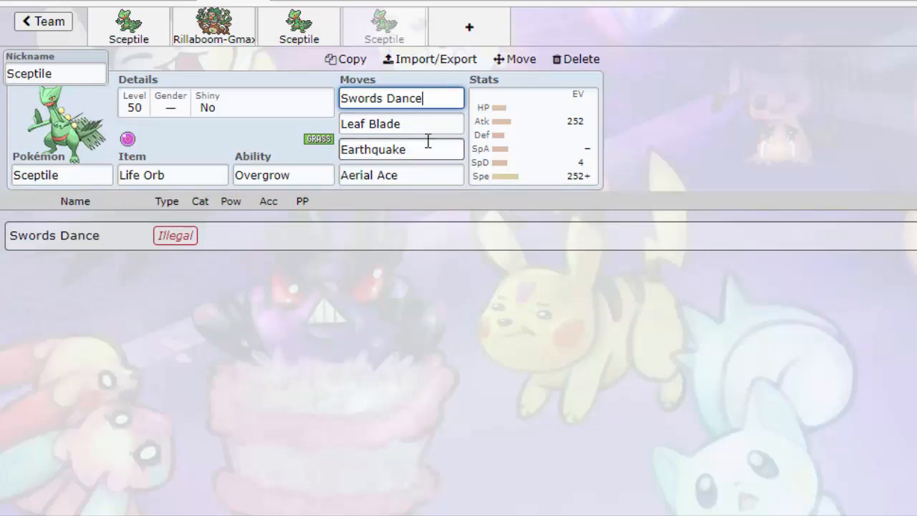
left_click(402, 175)
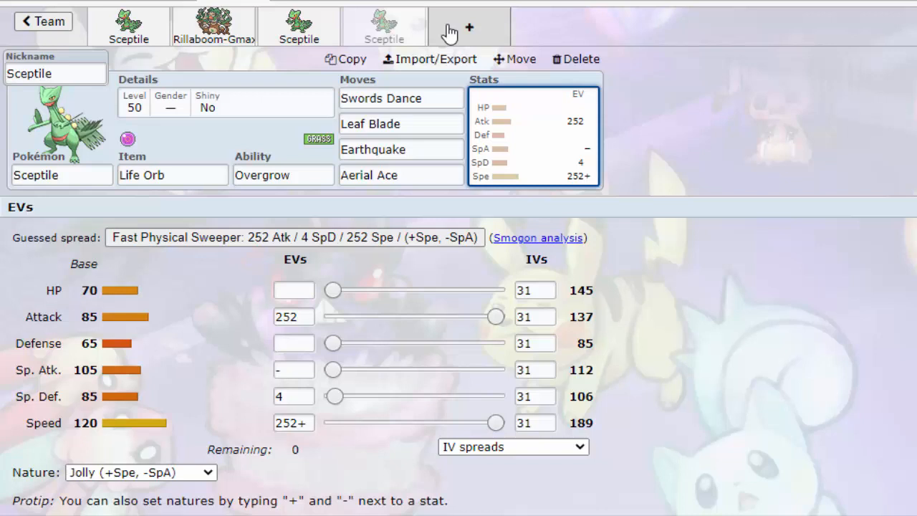
From Rillaboom-Gmax, add a fifth empty team slot showing the OU Pokémon list
left_click(400, 175)
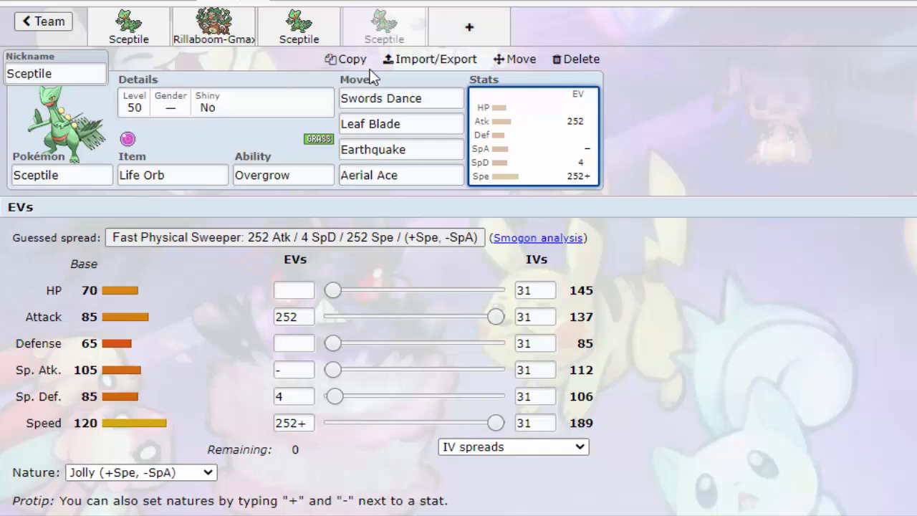
left_click(401, 175)
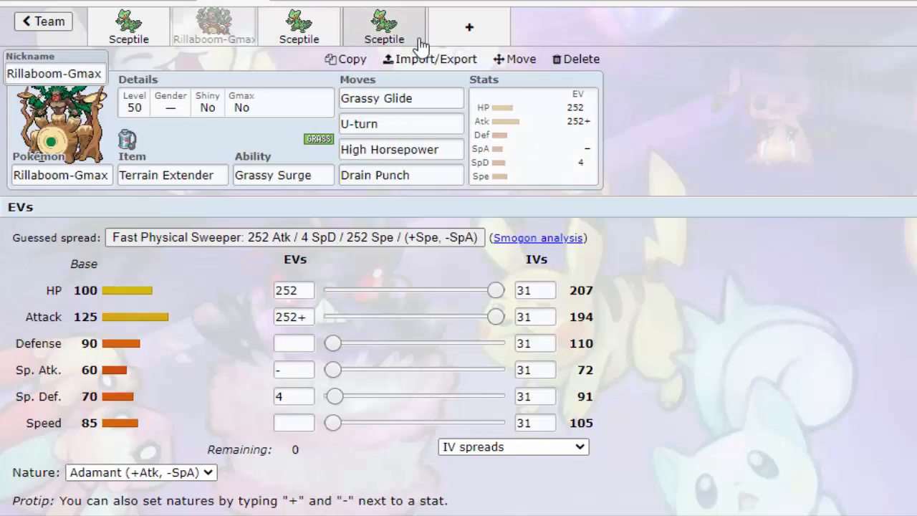
left_click(384, 27)
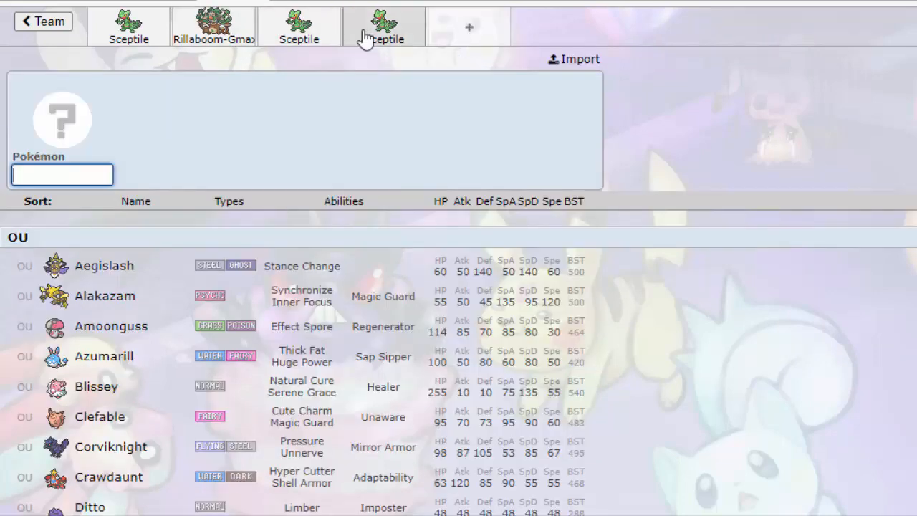
Leave the blank fifth slot and reopen the Grassy Seed Sceptile set
left_click(384, 26)
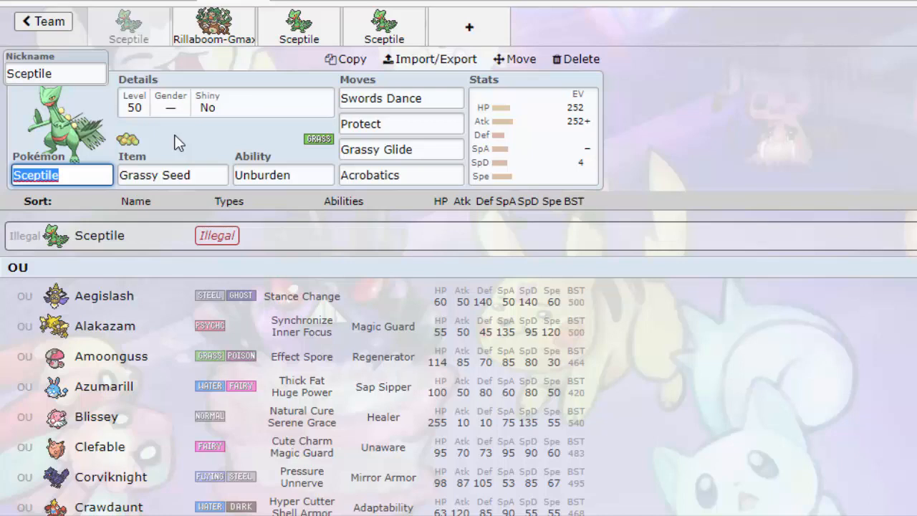
mouse_move(666, 480)
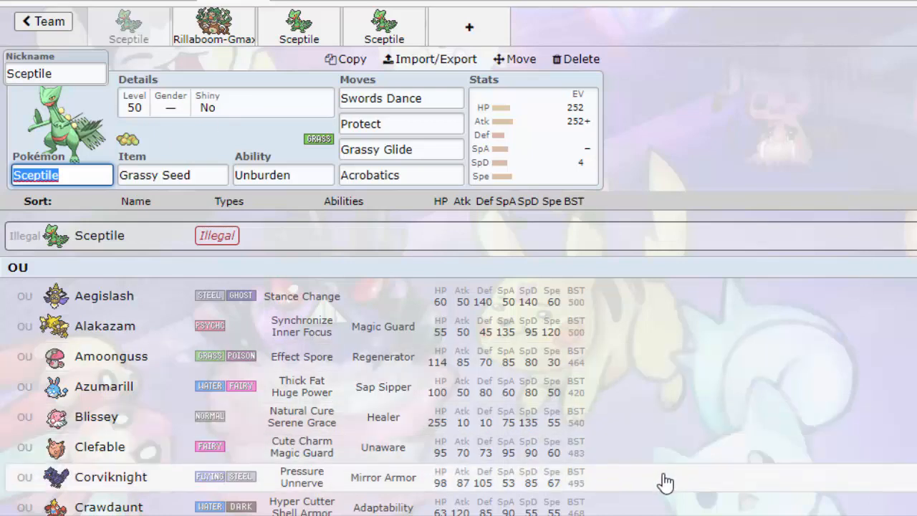